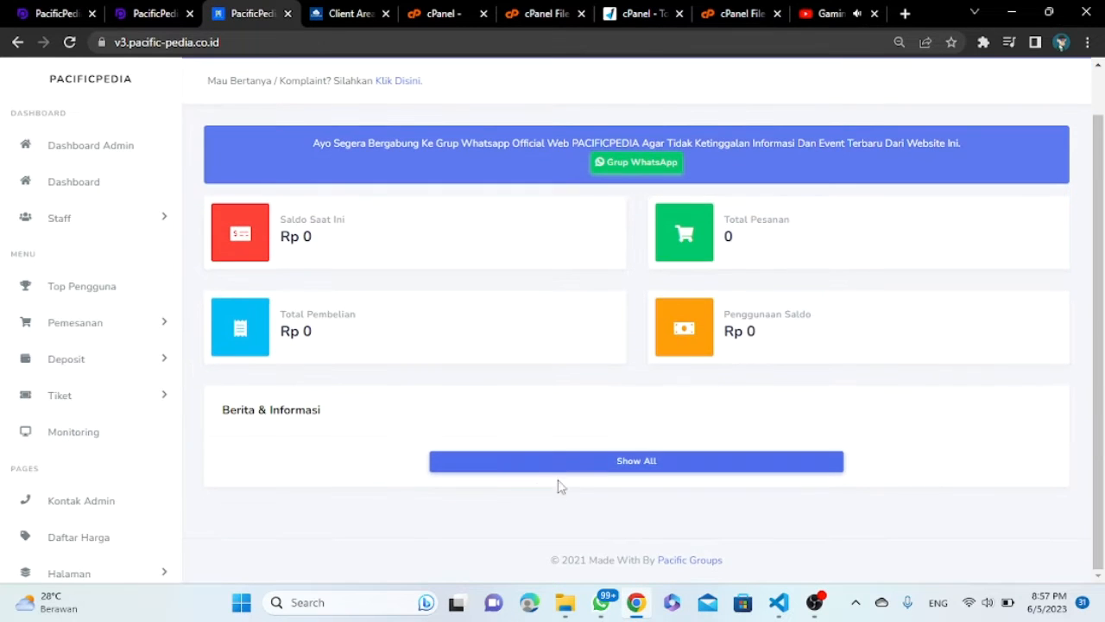
Step: Visit Top Pengguna, order history, Deposit and Redeem Voucher, trying an empty voucher code
{"action": "left_click", "coordinate": [58, 218]}
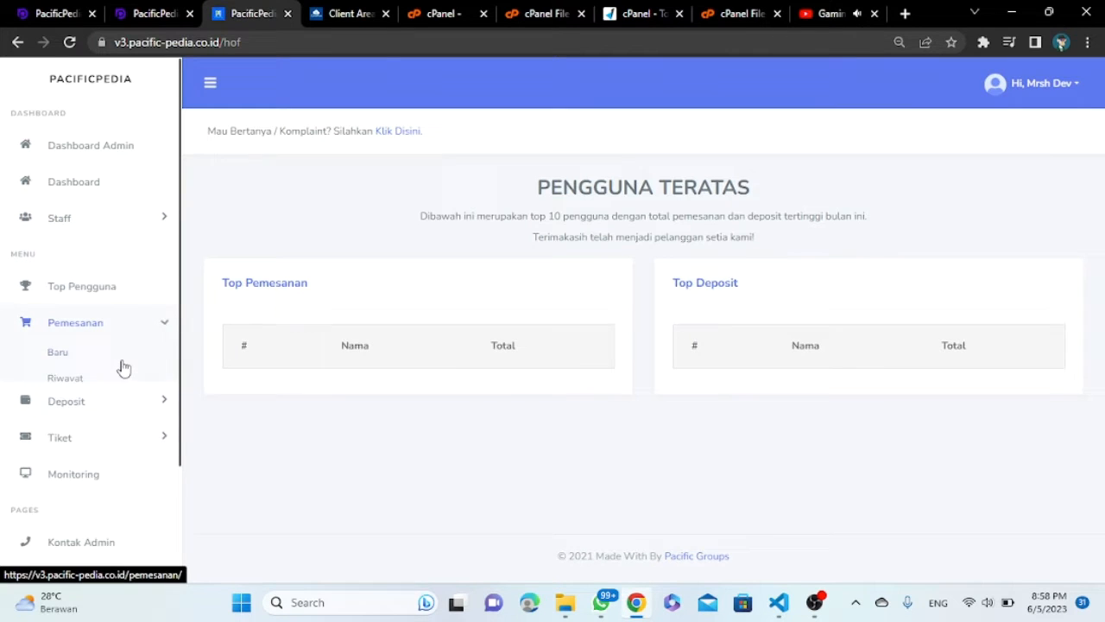
{"action": "left_click", "coordinate": [57, 352]}
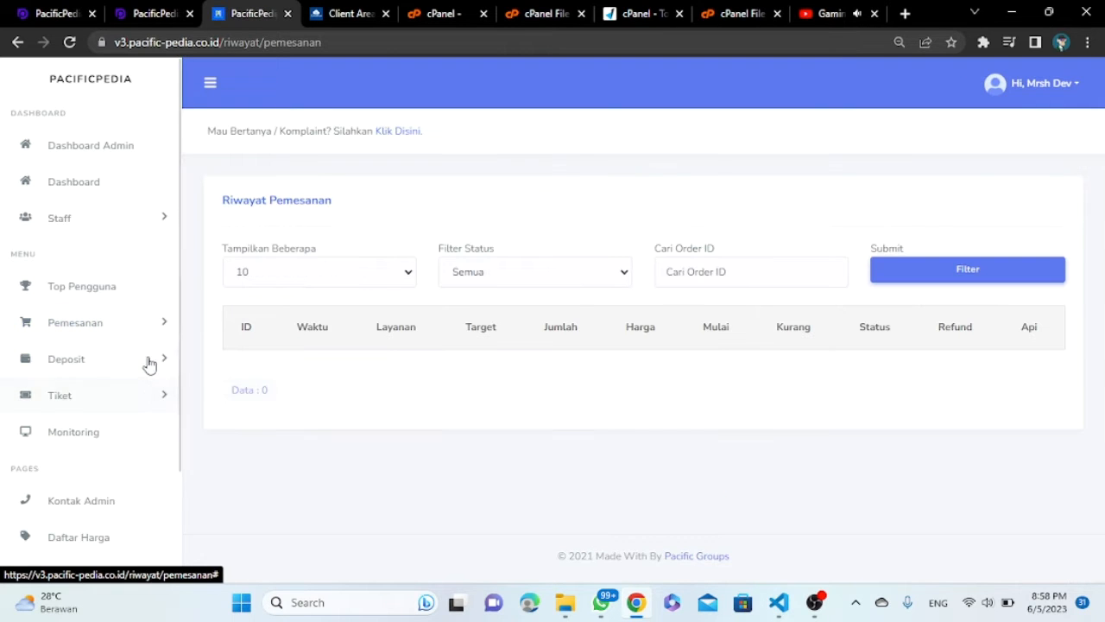
{"action": "left_click", "coordinate": [66, 358]}
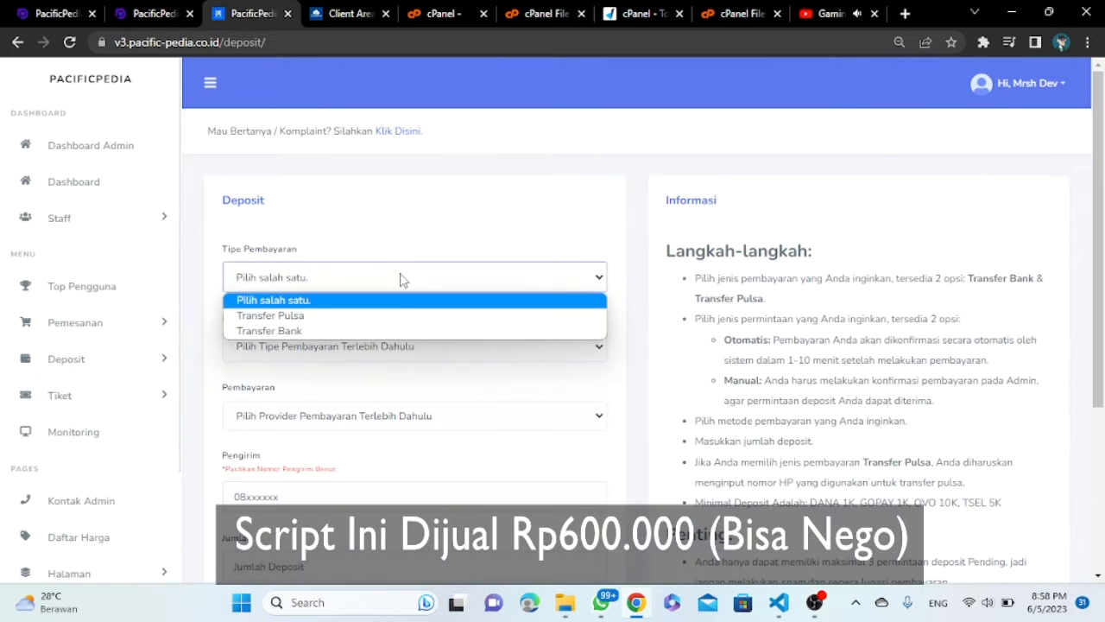
{"action": "left_click", "coordinate": [270, 316]}
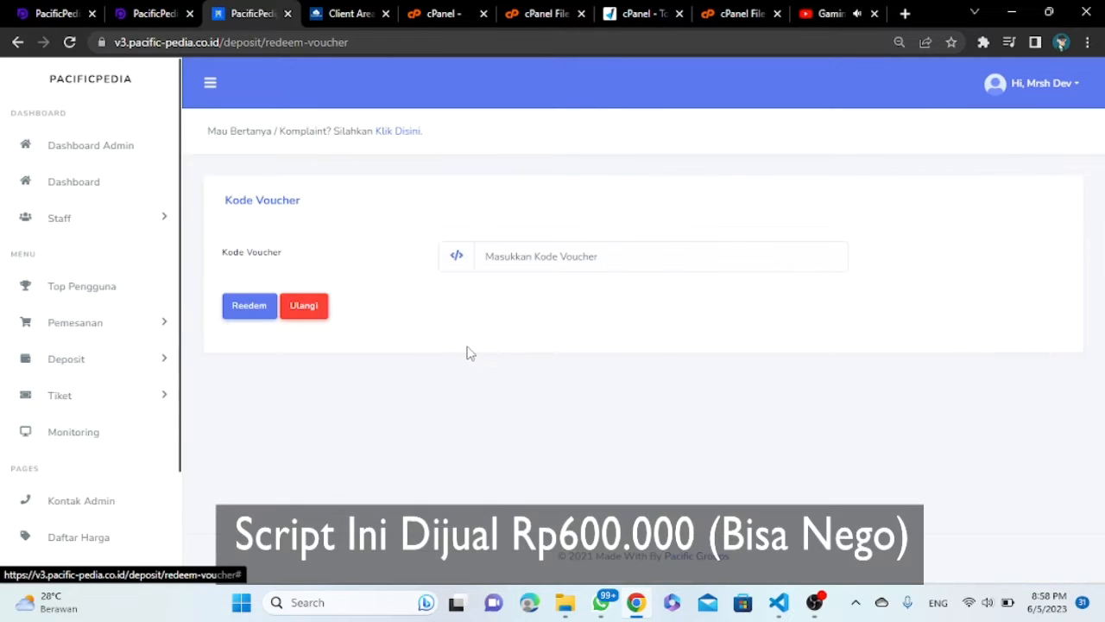
{"action": "left_click", "coordinate": [248, 305]}
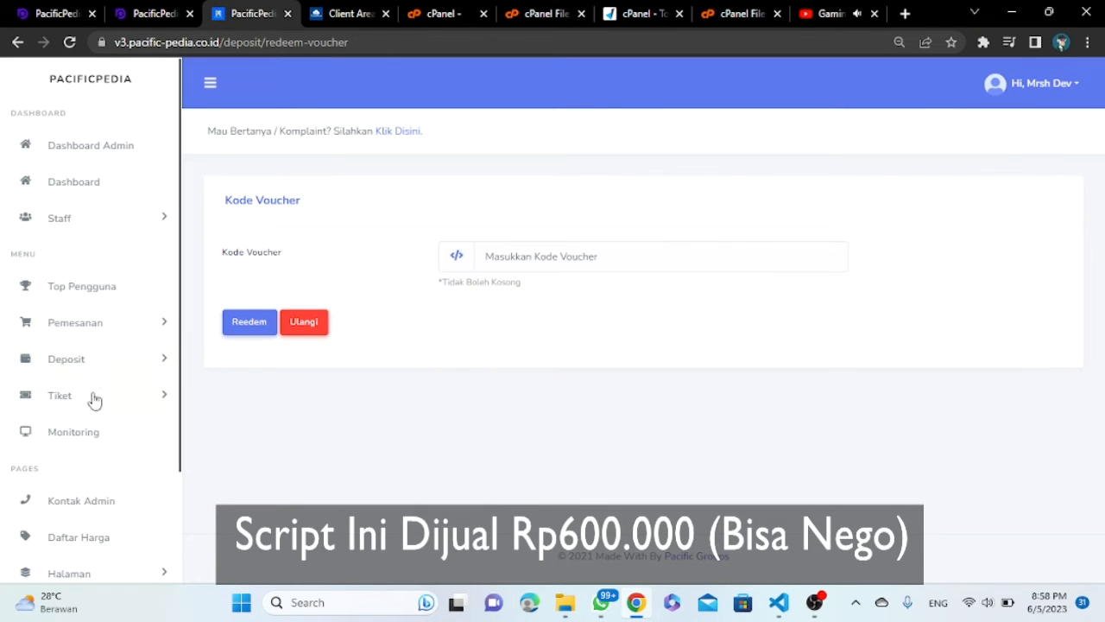
Step: Visit Tiket, the service list, Pertanyaan Umum, Penjelasan Status and Api Dokumentasi
{"action": "left_click", "coordinate": [60, 395]}
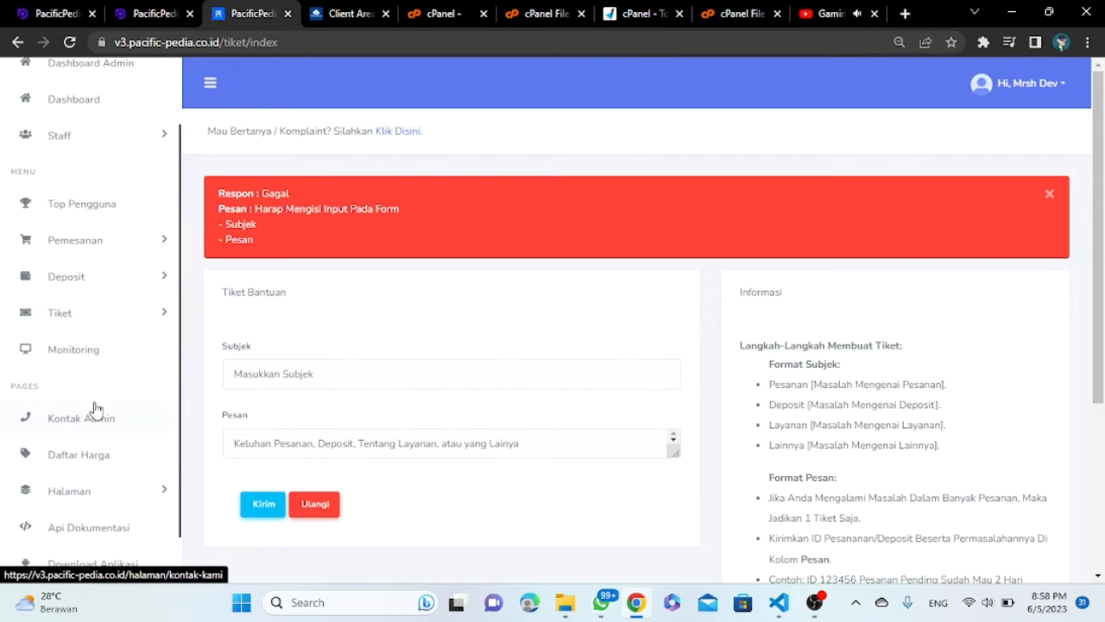
{"action": "left_click", "coordinate": [73, 349]}
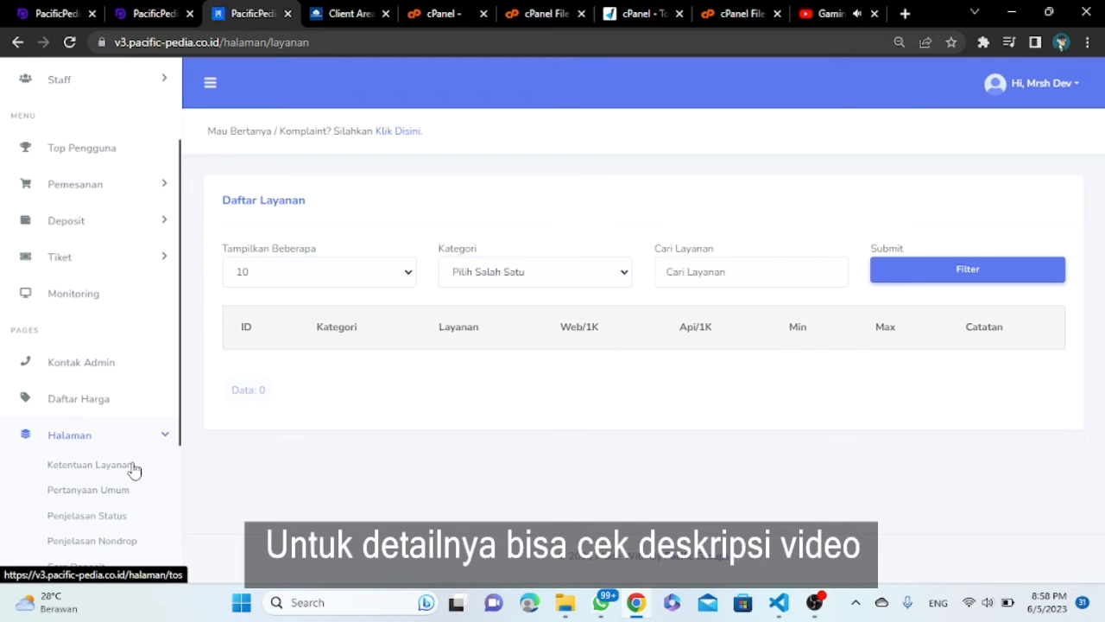
{"action": "left_click", "coordinate": [89, 465]}
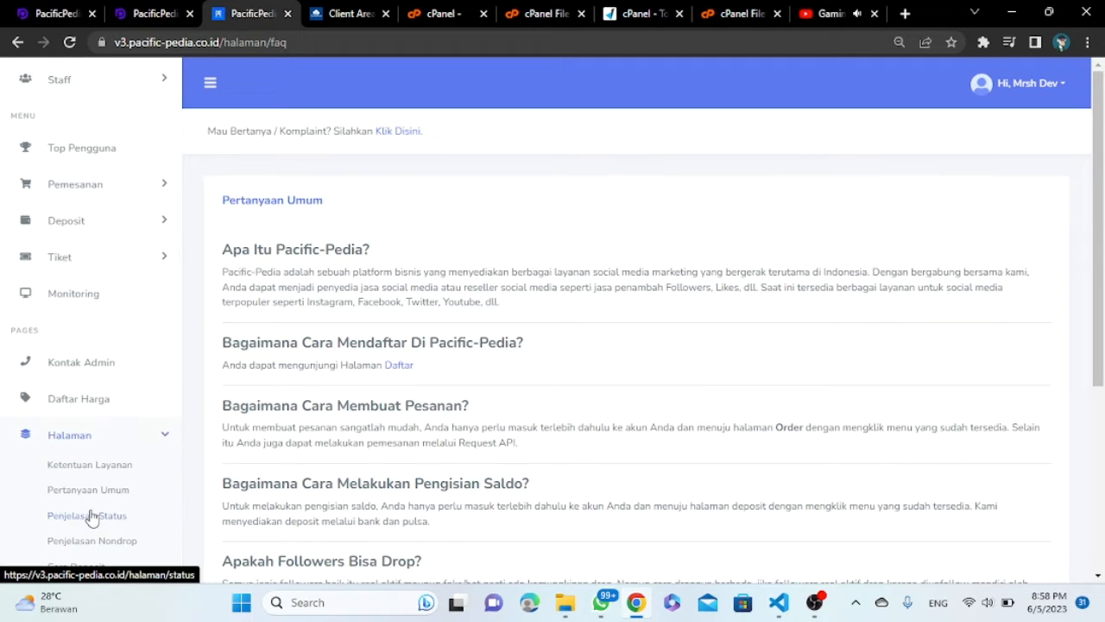
{"action": "left_click", "coordinate": [87, 515]}
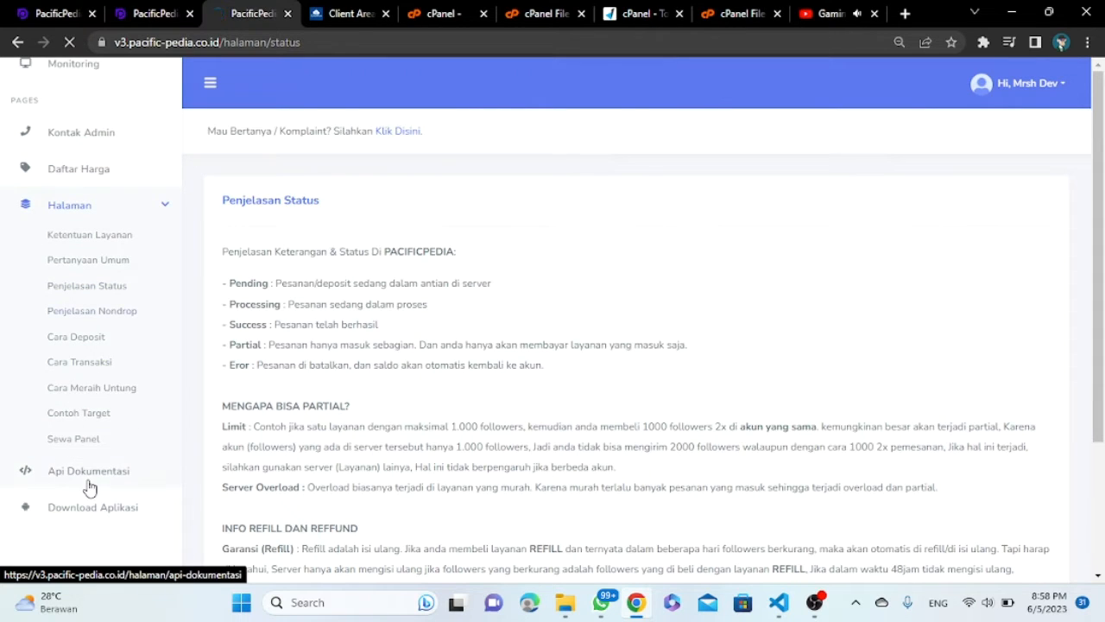
{"action": "left_click", "coordinate": [88, 470]}
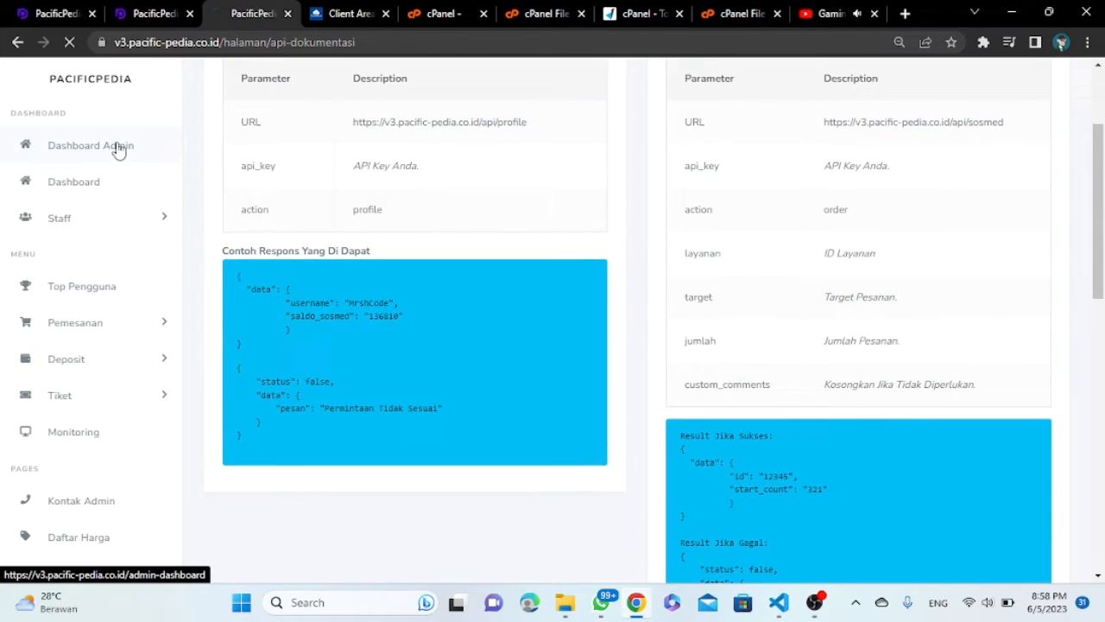
Step: Enter the admin dashboard, Menu Deposit, Set Gopay (submitted with no number) and Set Ovo
{"action": "left_click", "coordinate": [90, 145]}
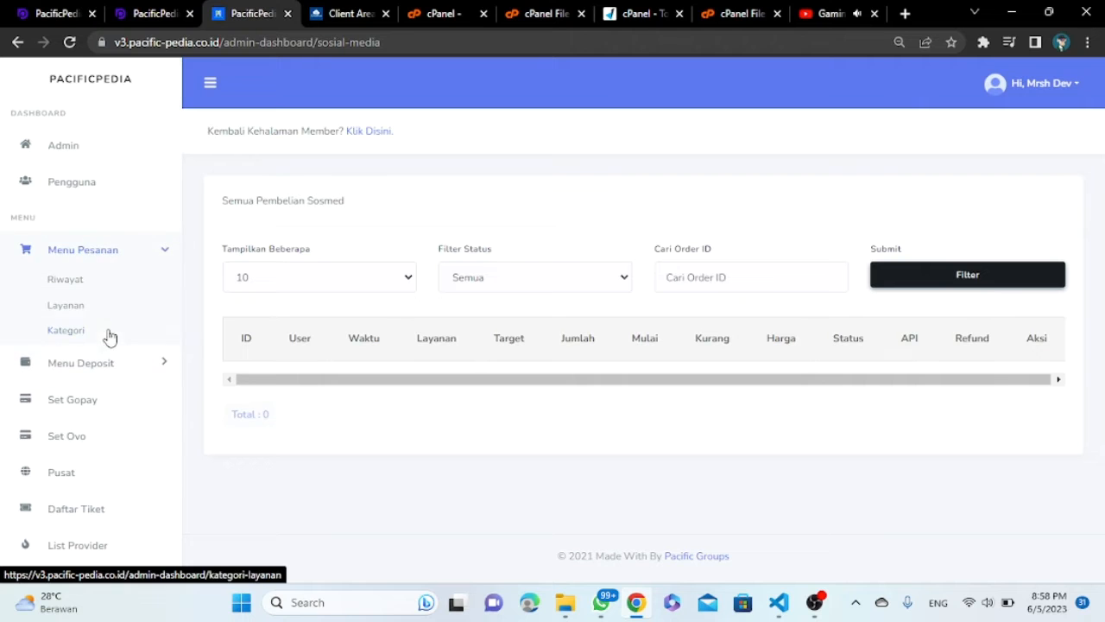
{"action": "left_click", "coordinate": [81, 362]}
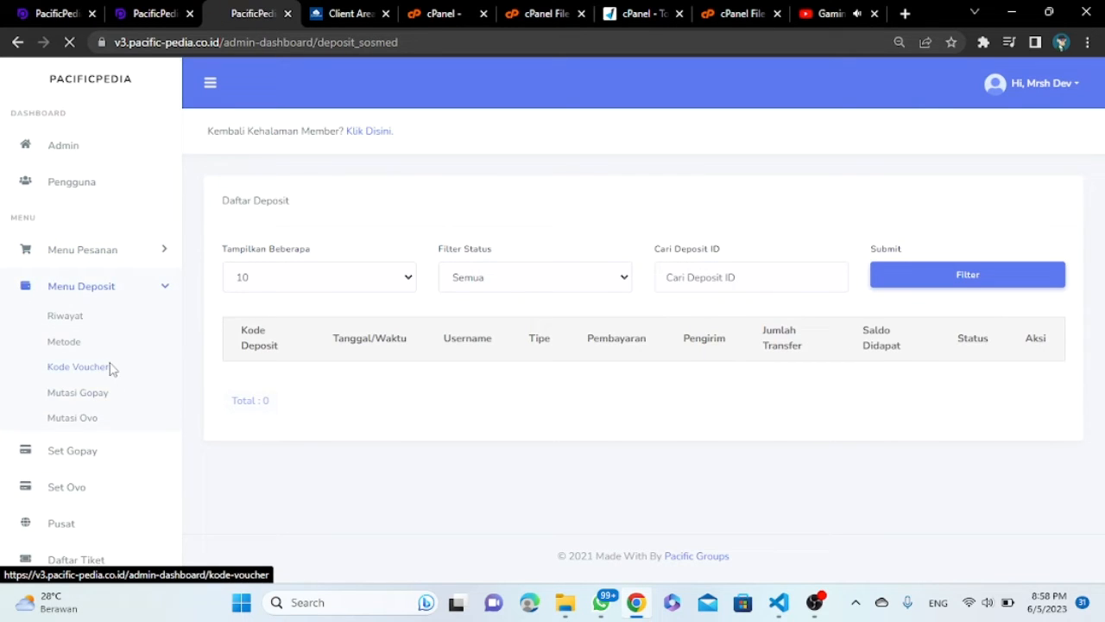
{"action": "left_click", "coordinate": [78, 366]}
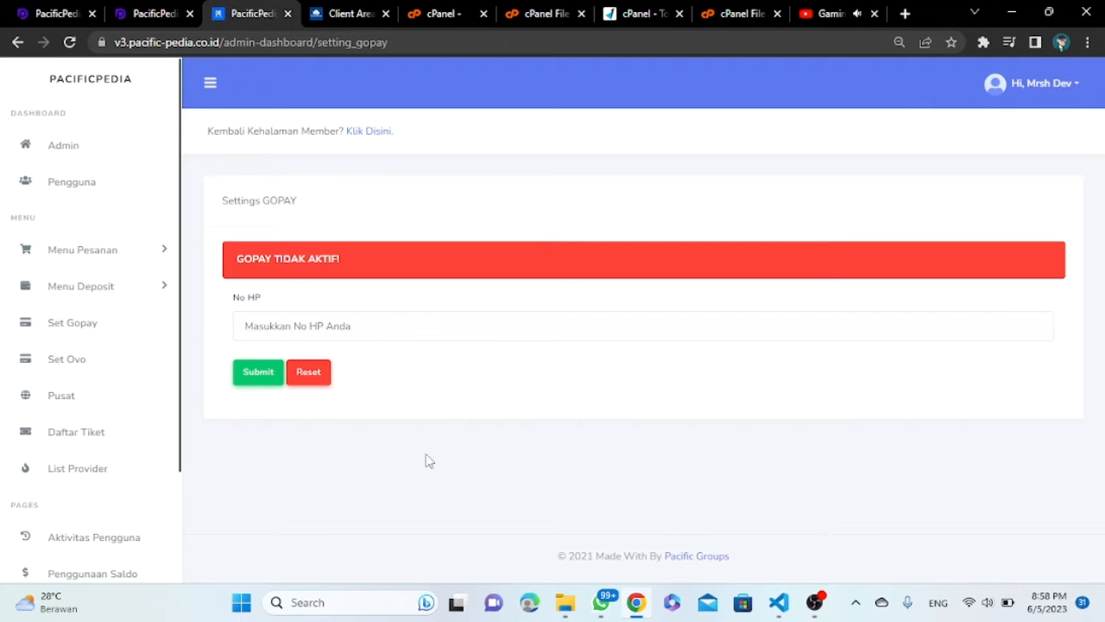
{"action": "left_click", "coordinate": [257, 372]}
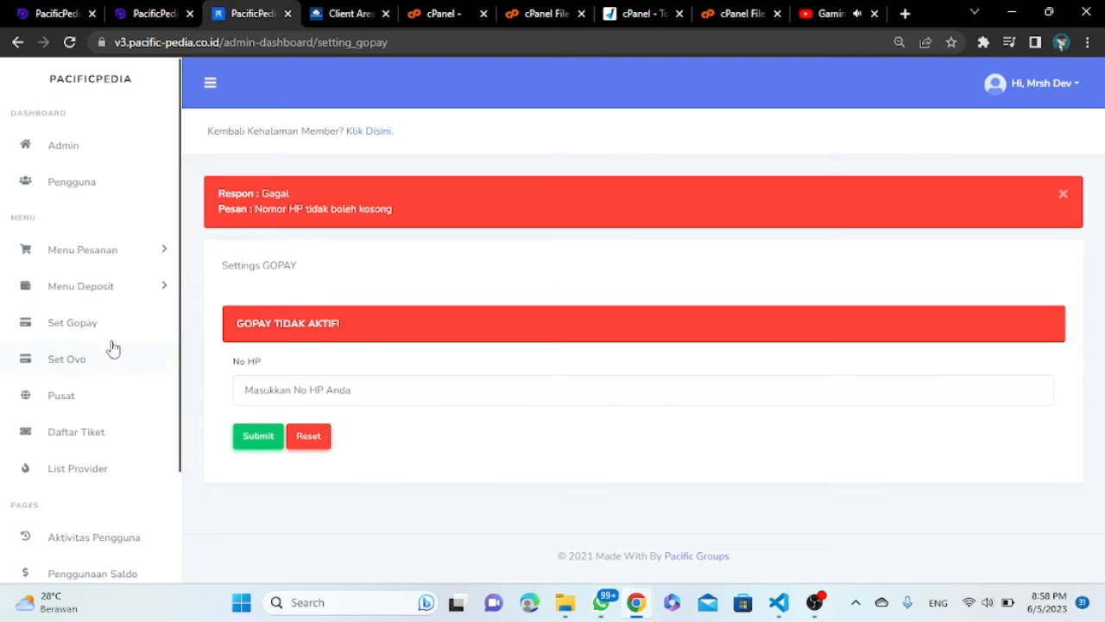
{"action": "left_click", "coordinate": [66, 358]}
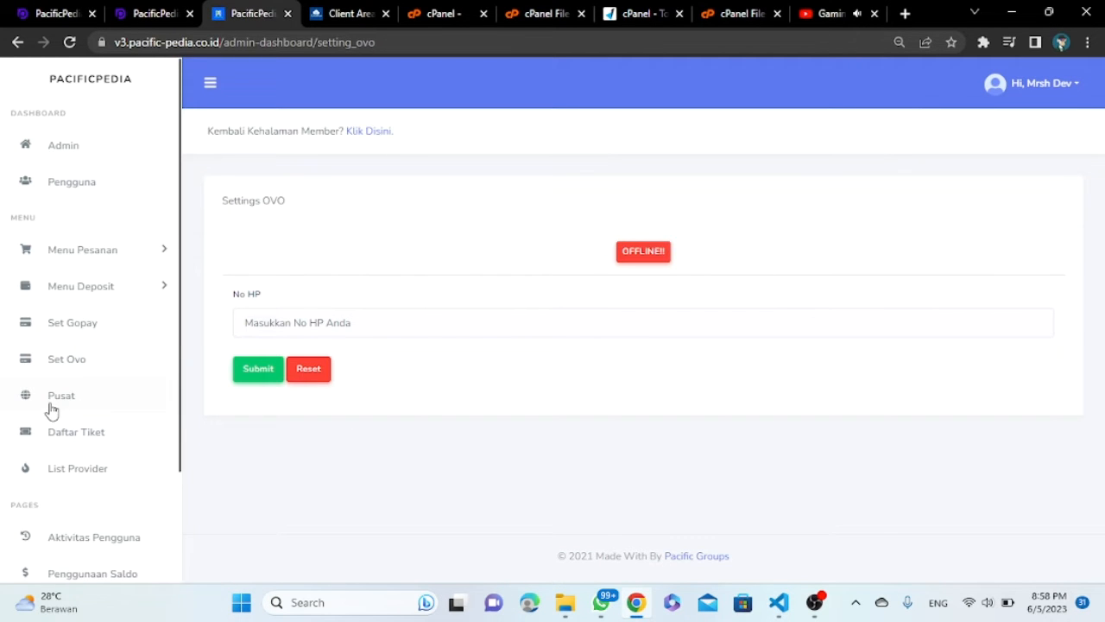
Step: Visit Pusat, List Provider, Penggunaan Saldo, Riwayat Transfer, Pengaturan Berita and Pengaturan Web
{"action": "left_click", "coordinate": [61, 395]}
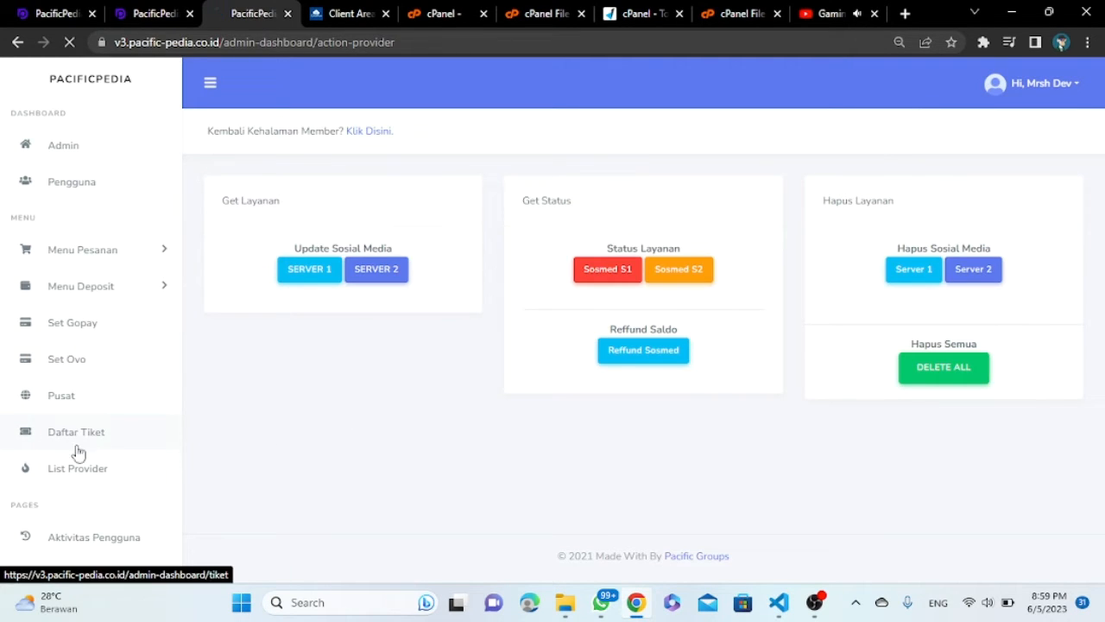
{"action": "left_click", "coordinate": [78, 468]}
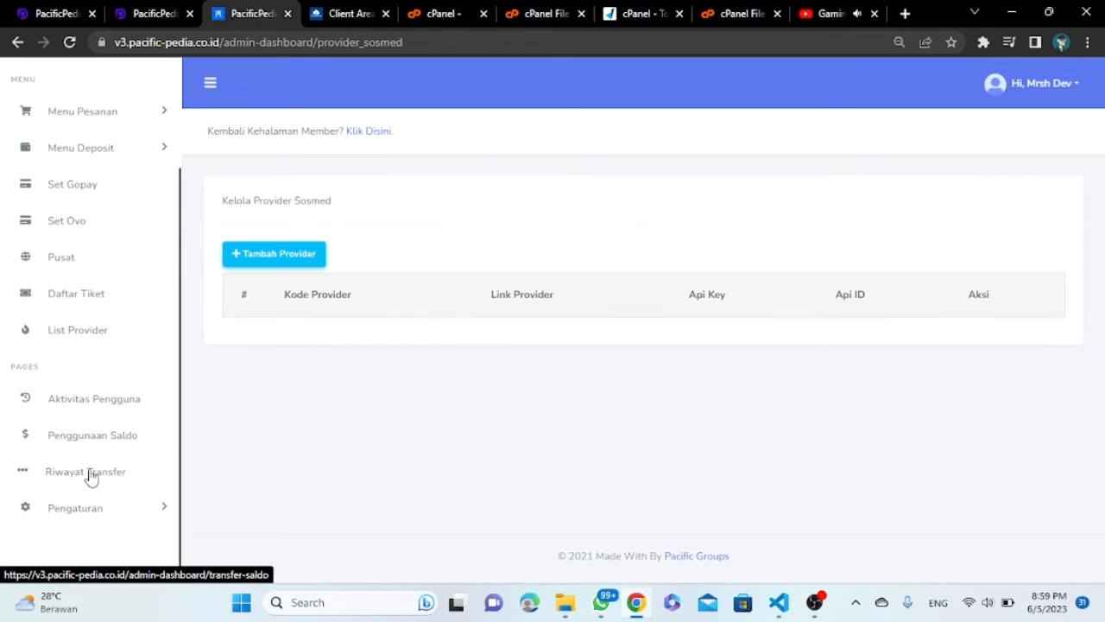
{"action": "left_click", "coordinate": [92, 434]}
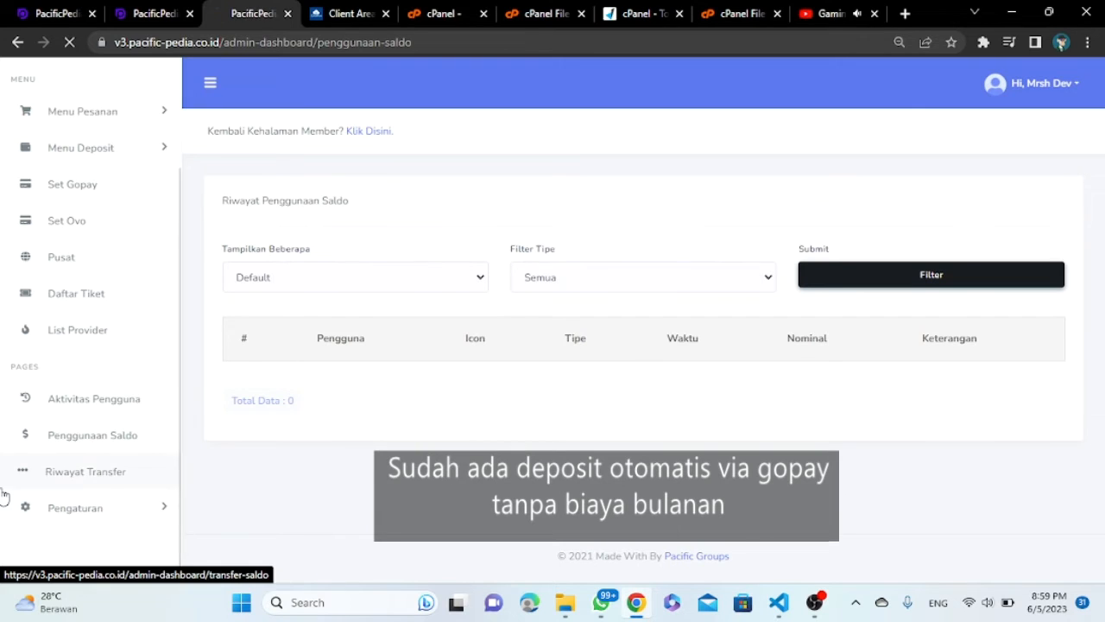
{"action": "left_click", "coordinate": [84, 471]}
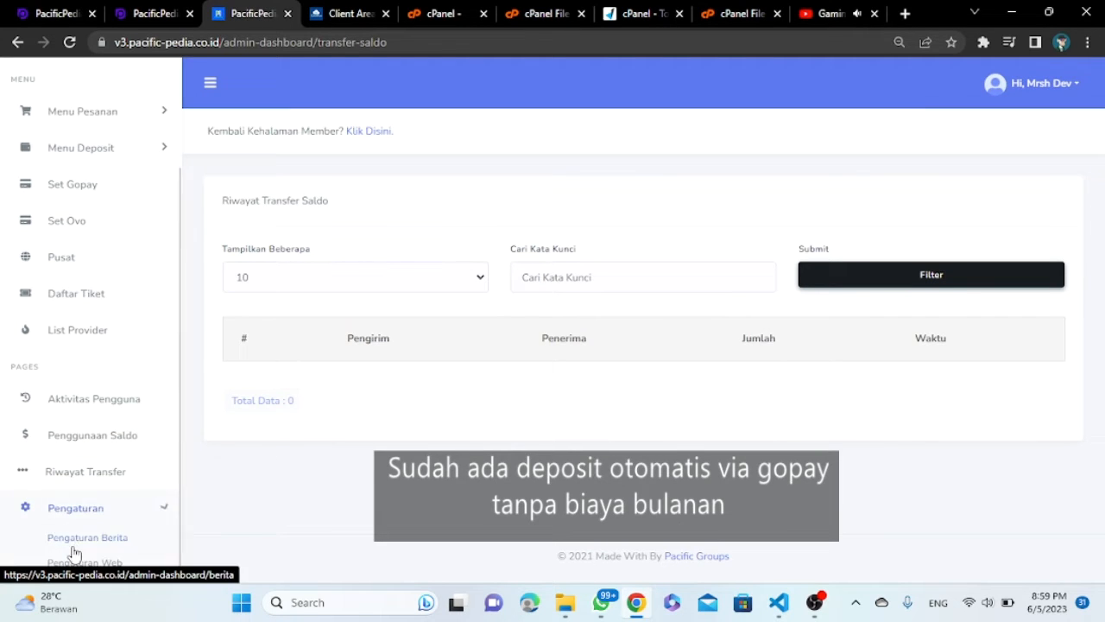
{"action": "left_click", "coordinate": [88, 536]}
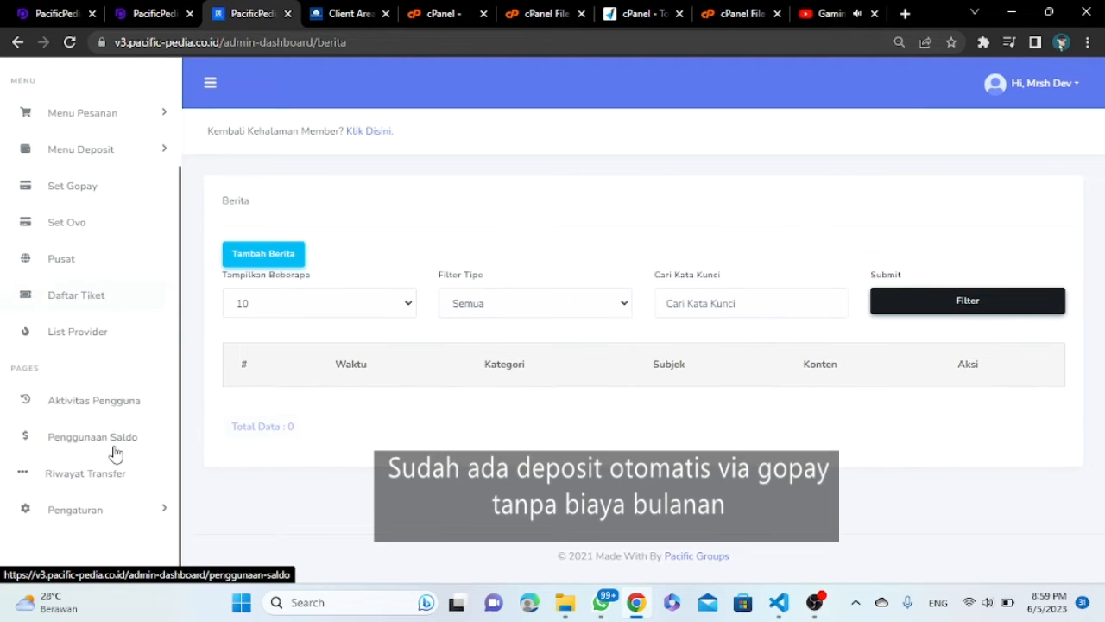
{"action": "left_click", "coordinate": [74, 508]}
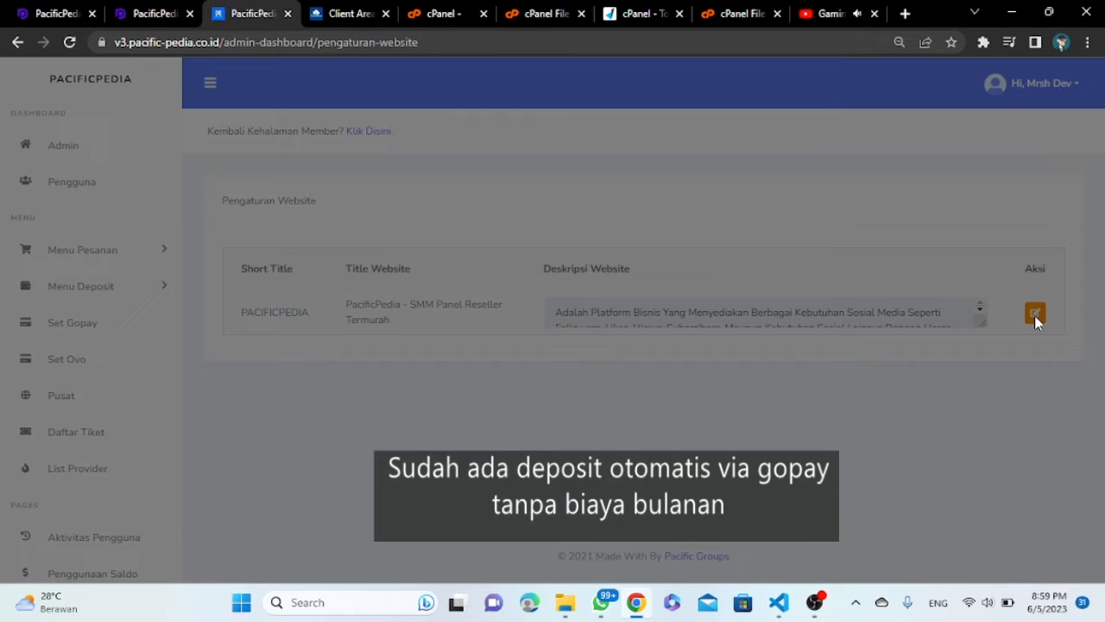
Step: Review the website title settings, Pengaturan Web, Harga Pendaftaran and Pengaturan Berita
{"action": "left_click", "coordinate": [1035, 313]}
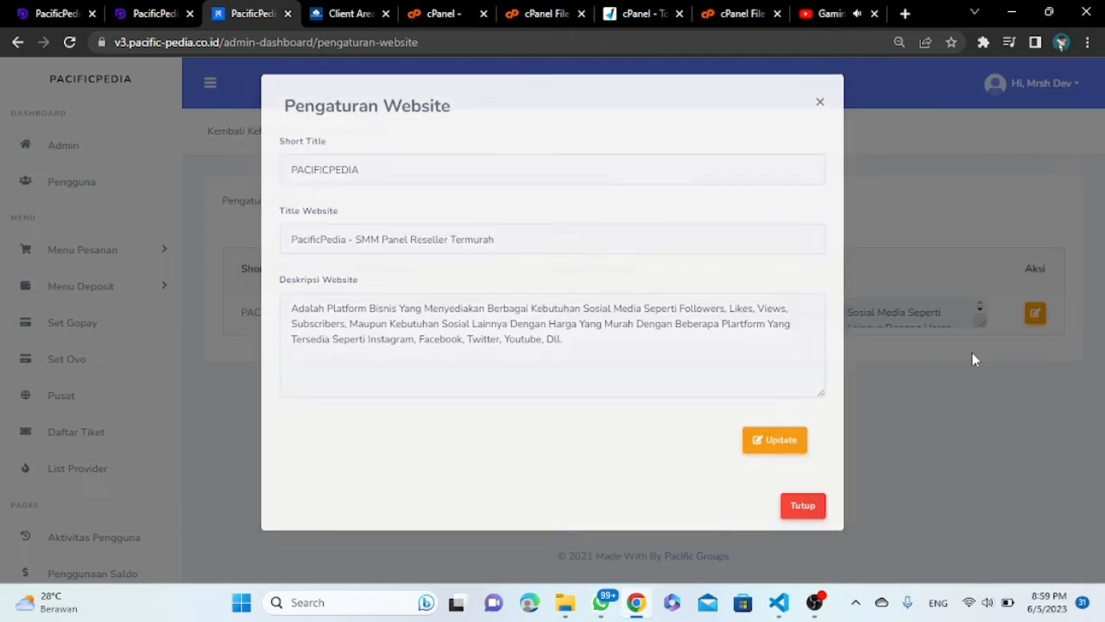
{"action": "left_click", "coordinate": [800, 505]}
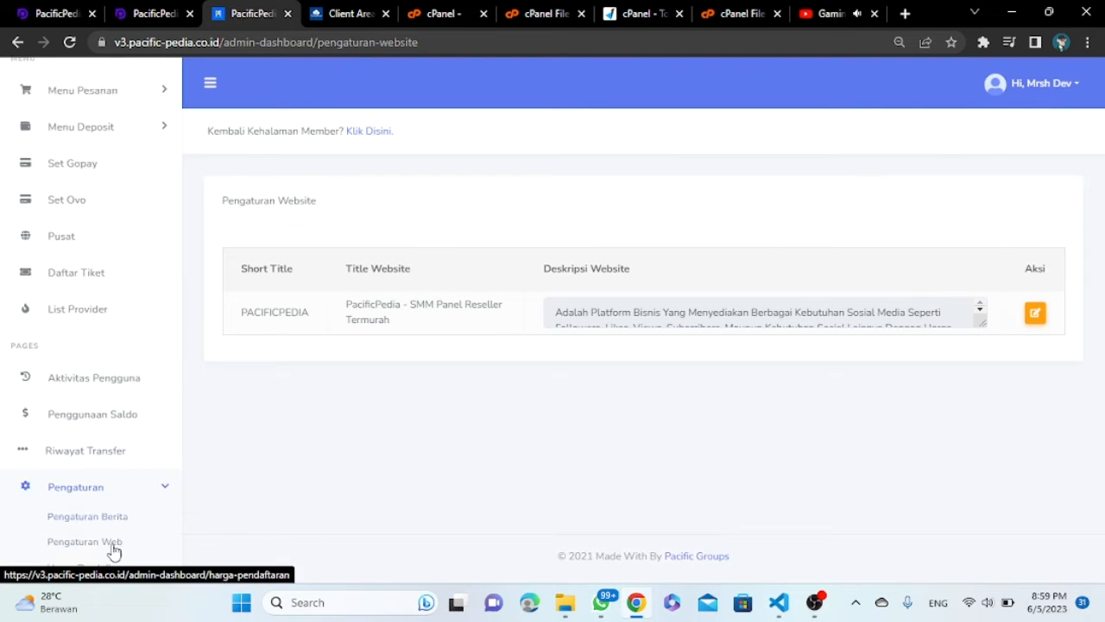
{"action": "left_click", "coordinate": [85, 541]}
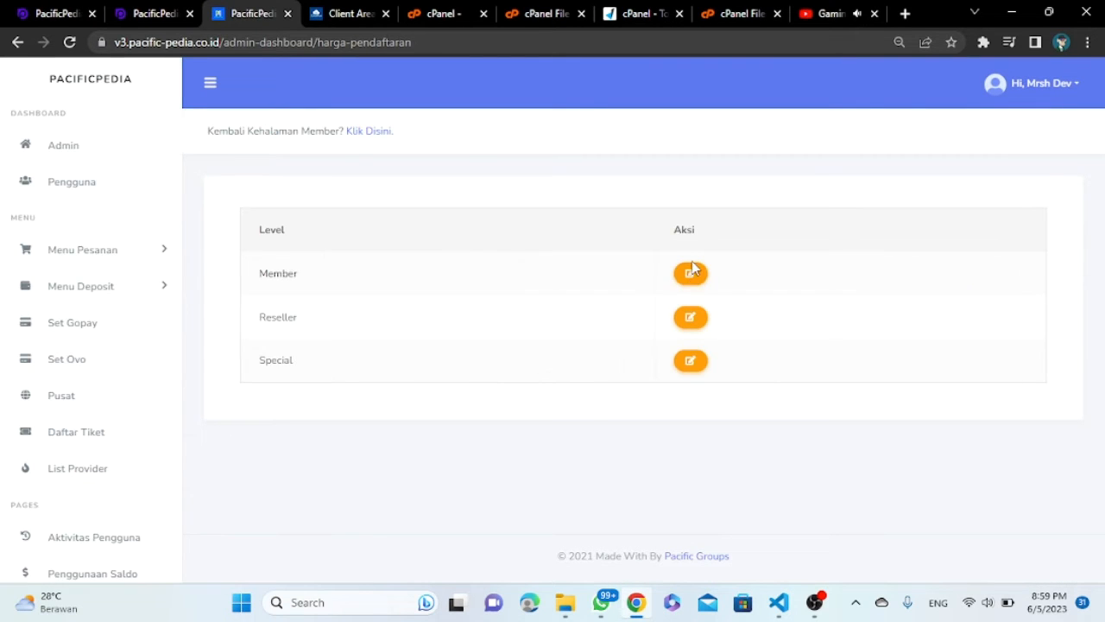
{"action": "left_click", "coordinate": [689, 273]}
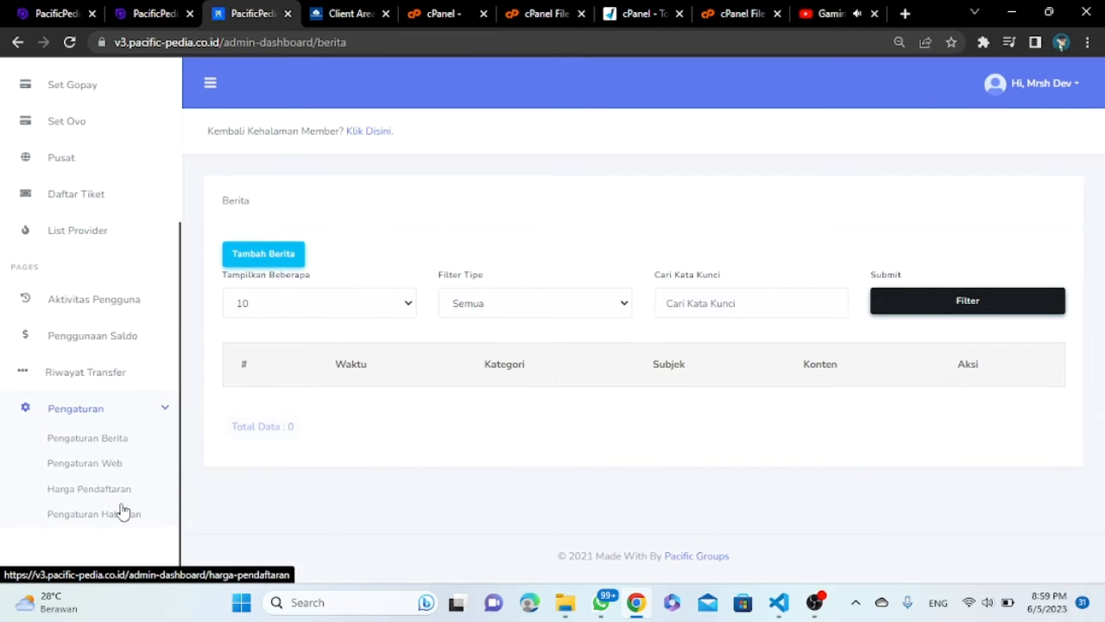
Step: Open Pengaturan Halaman and the Kontak Kami page editor, scrolling through it
{"action": "left_click", "coordinate": [94, 514]}
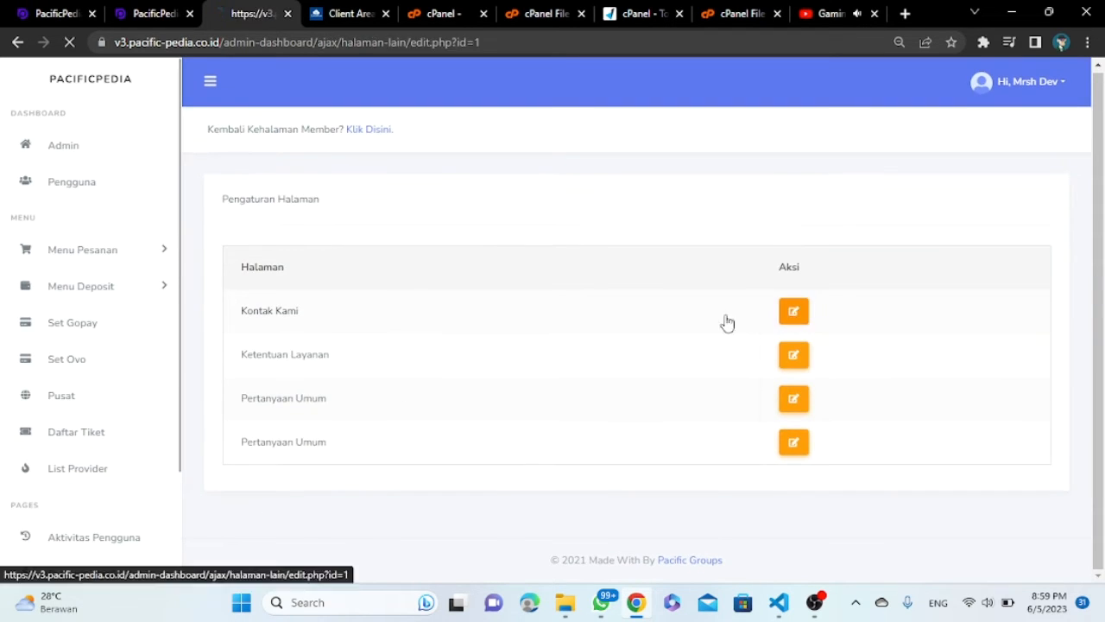
{"action": "left_click", "coordinate": [793, 310]}
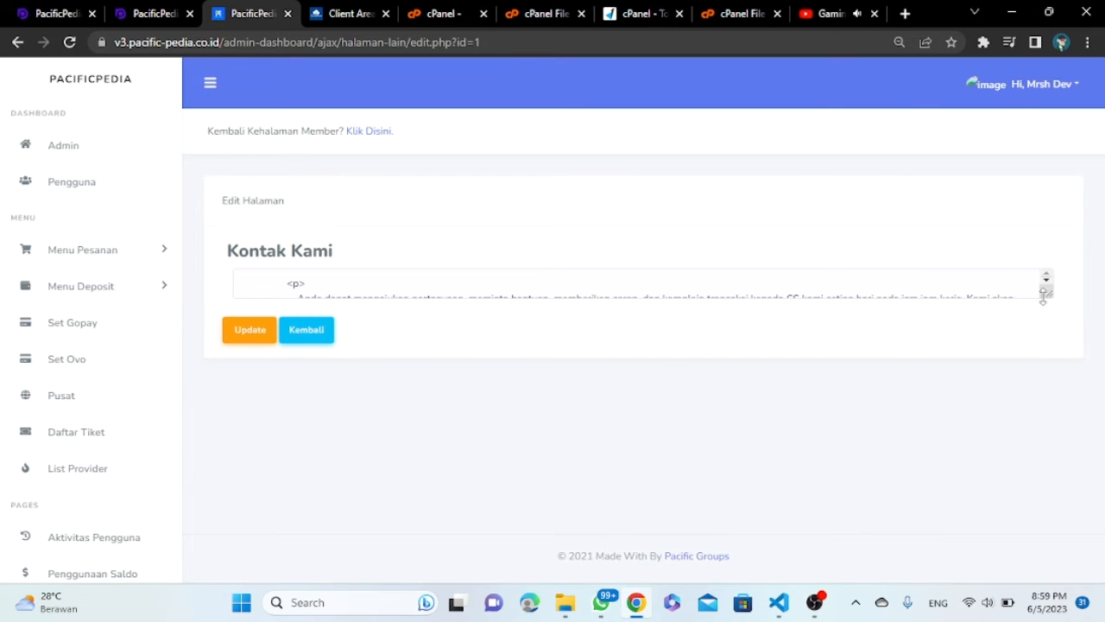
{"action": "scroll", "scroll_direction": "down", "scroll_amount": 3}
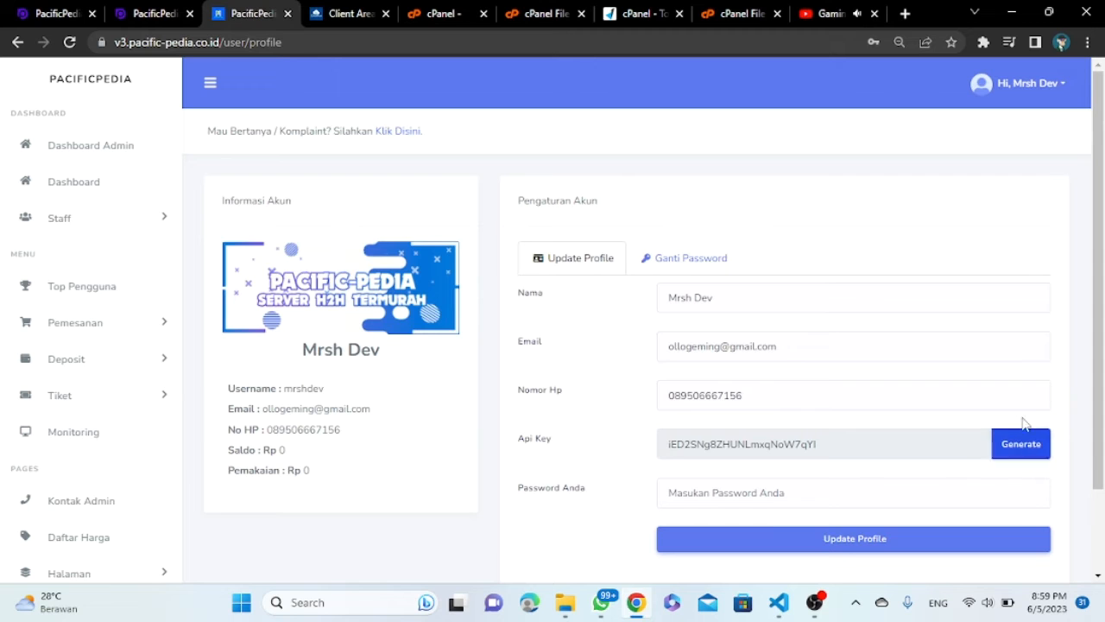
Step: Generate a new API key, view Penggunaan Saldo, then Mutasi Saldo from the user dropdown
{"action": "left_click", "coordinate": [1020, 443]}
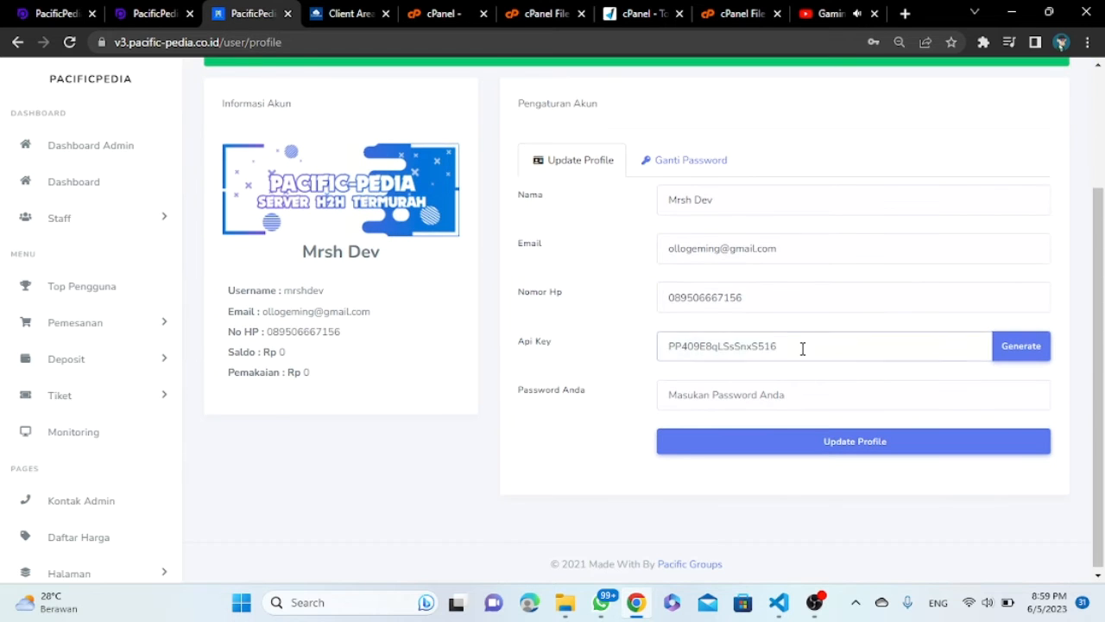
{"action": "left_click", "coordinate": [1020, 345]}
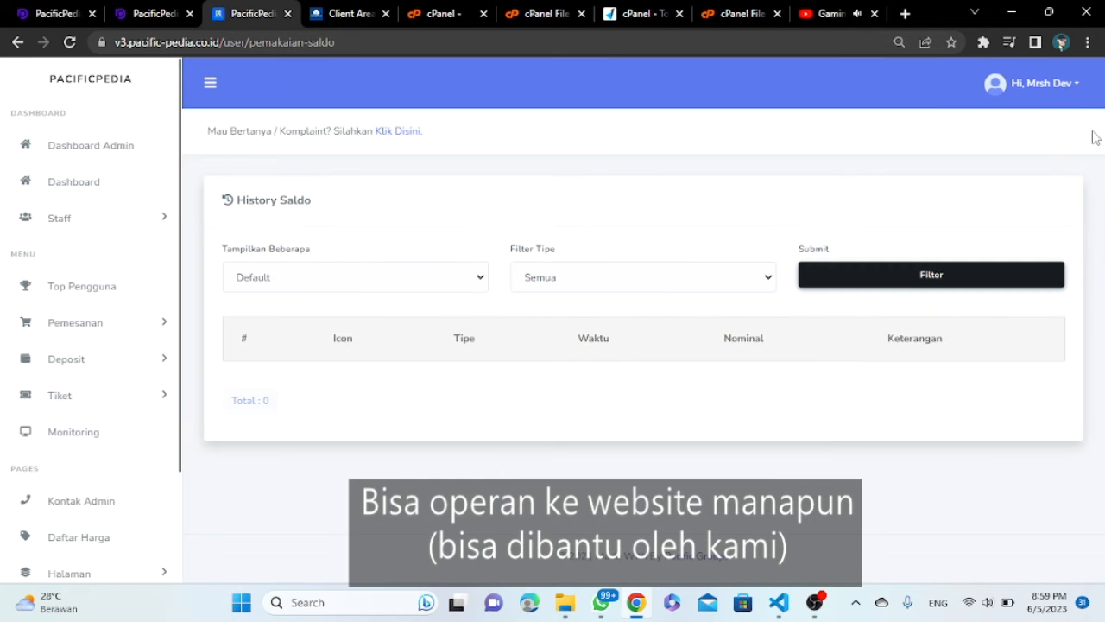
{"action": "left_click", "coordinate": [1030, 83]}
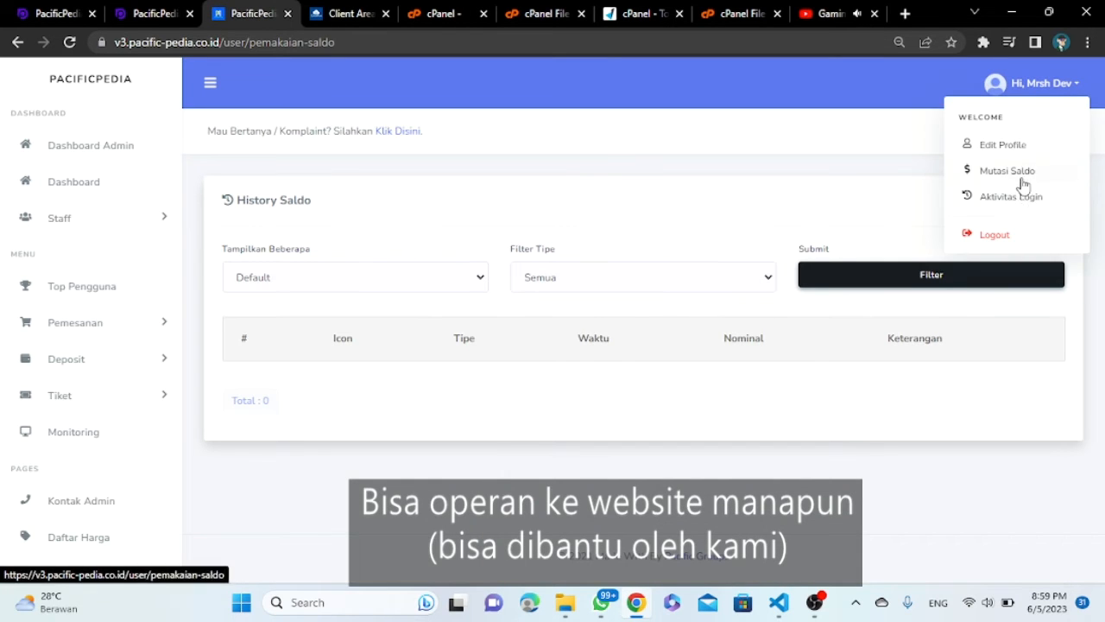
{"action": "left_click", "coordinate": [1010, 196]}
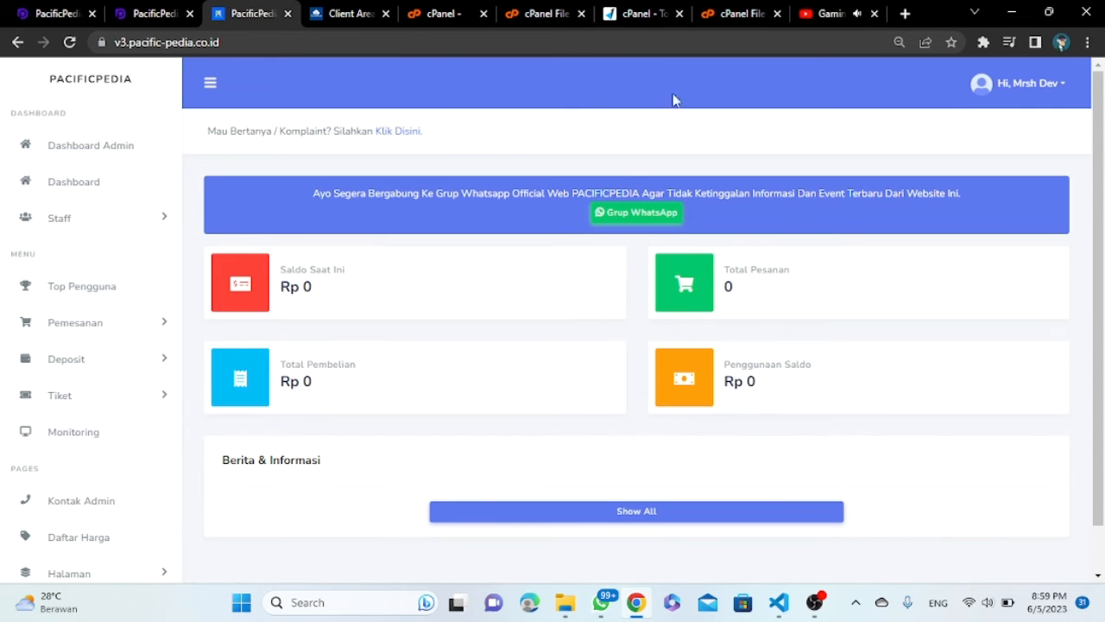
Step: View Berita, then attempt Buat Voucher with an empty amount and with -888
{"action": "left_click", "coordinate": [209, 82]}
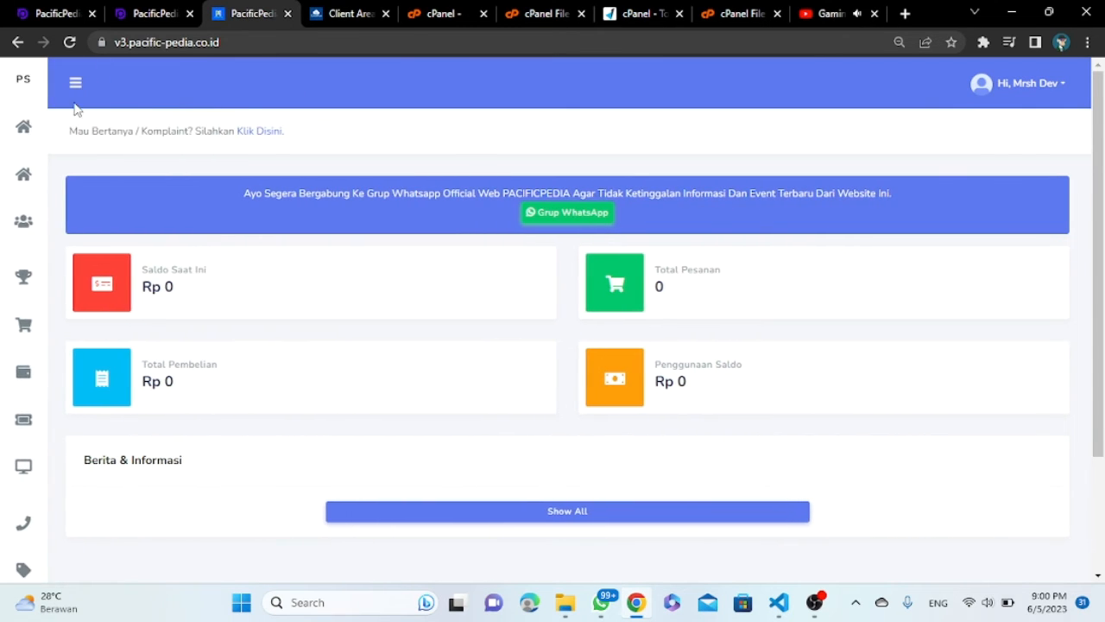
{"action": "left_click", "coordinate": [75, 82]}
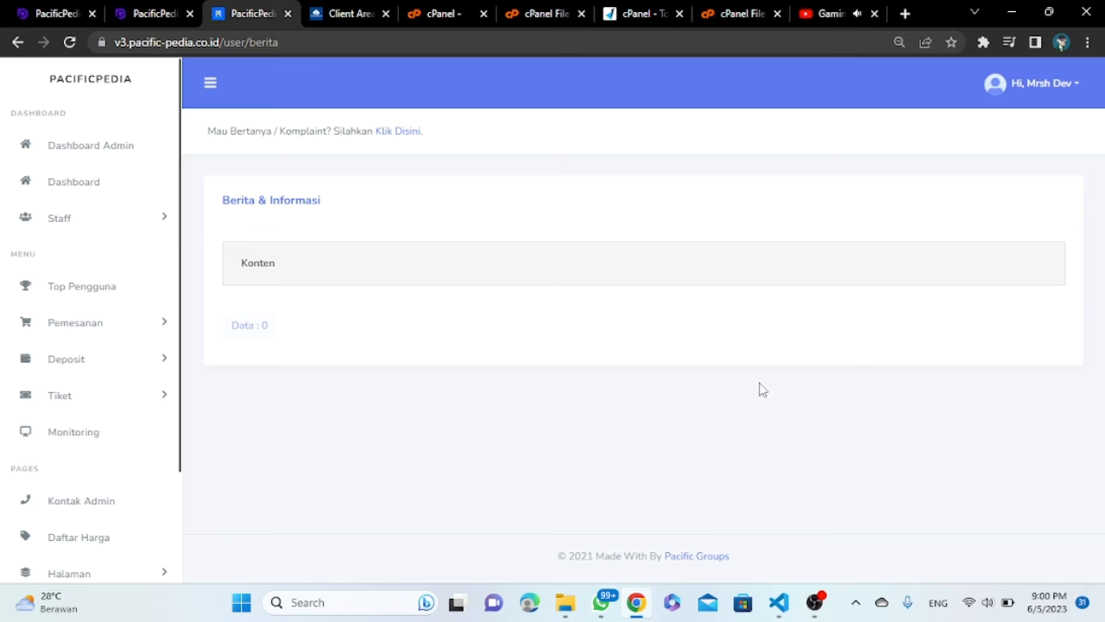
{"action": "mouse_move", "coordinate": [134, 235]}
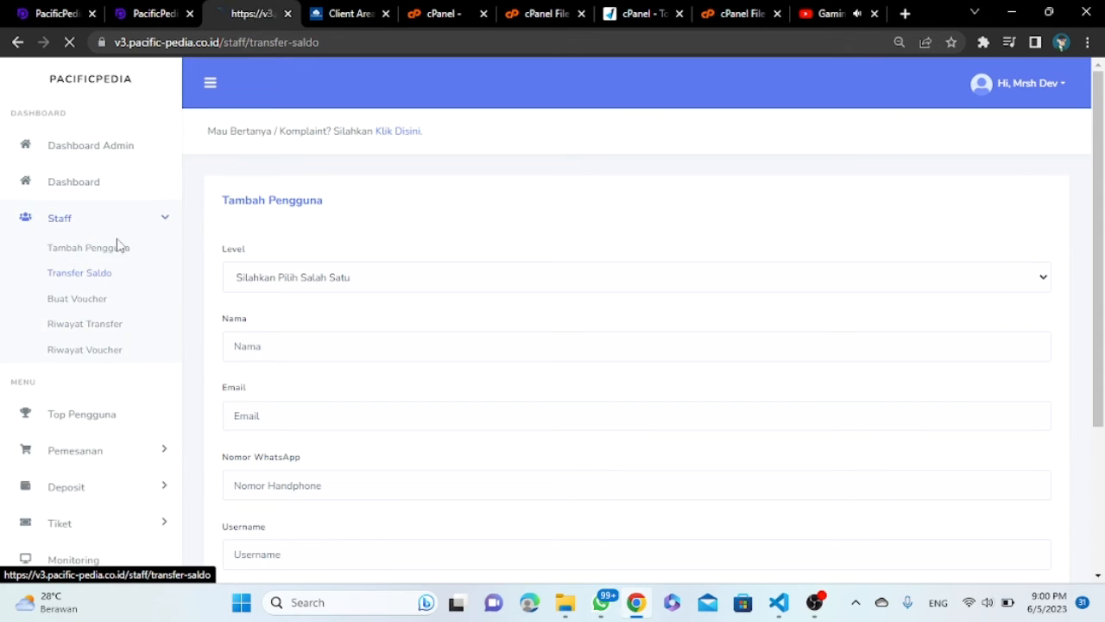
{"action": "left_click", "coordinate": [77, 298]}
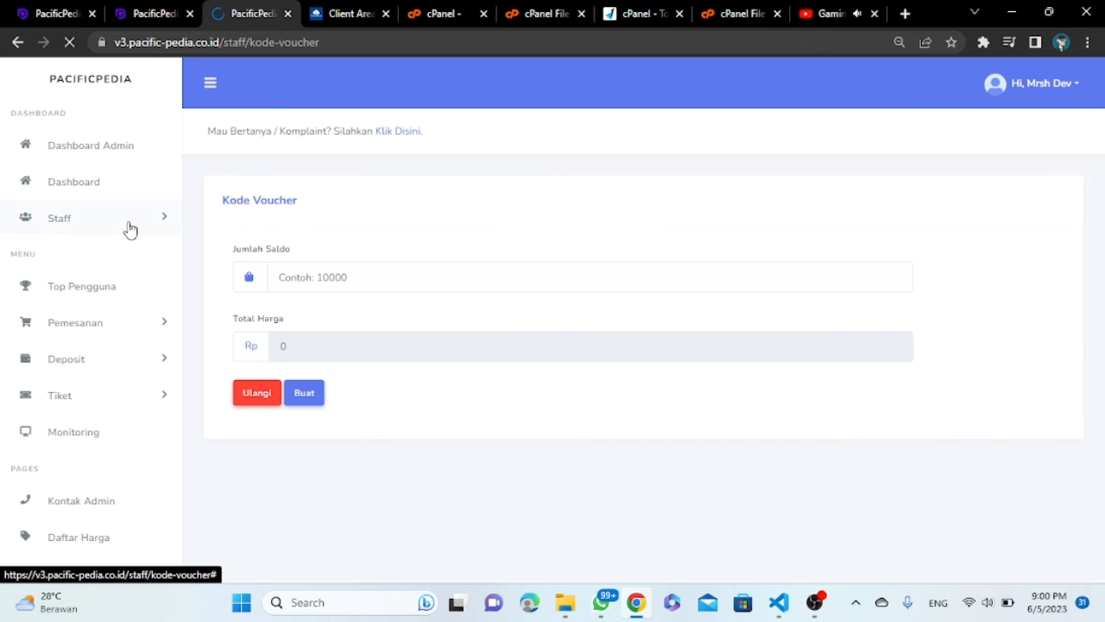
{"action": "left_click", "coordinate": [303, 392]}
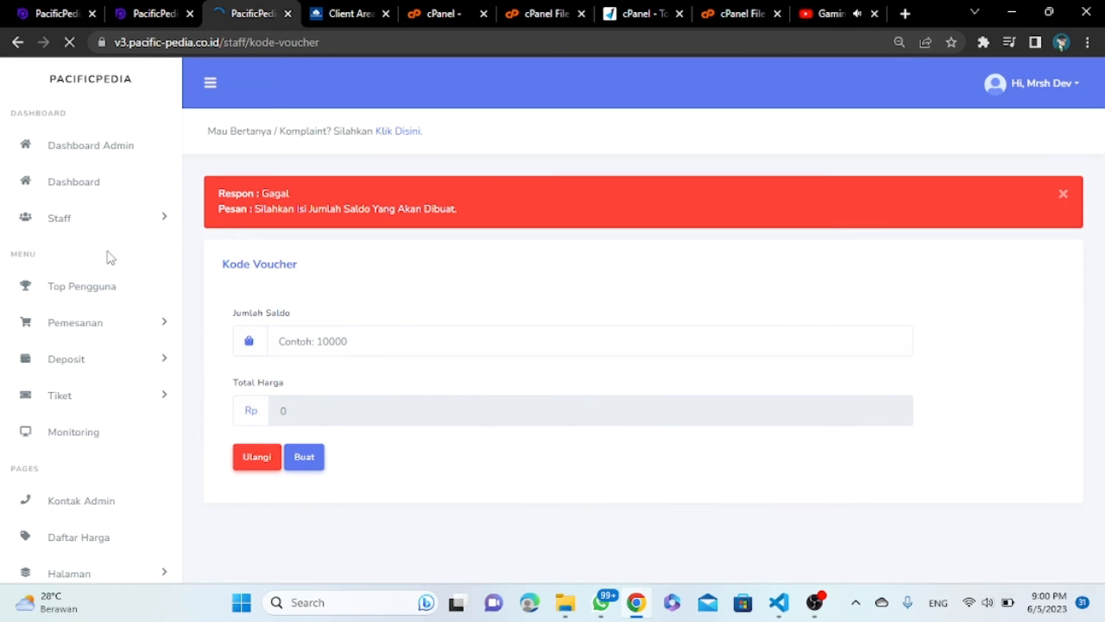
{"action": "left_click", "coordinate": [570, 340]}
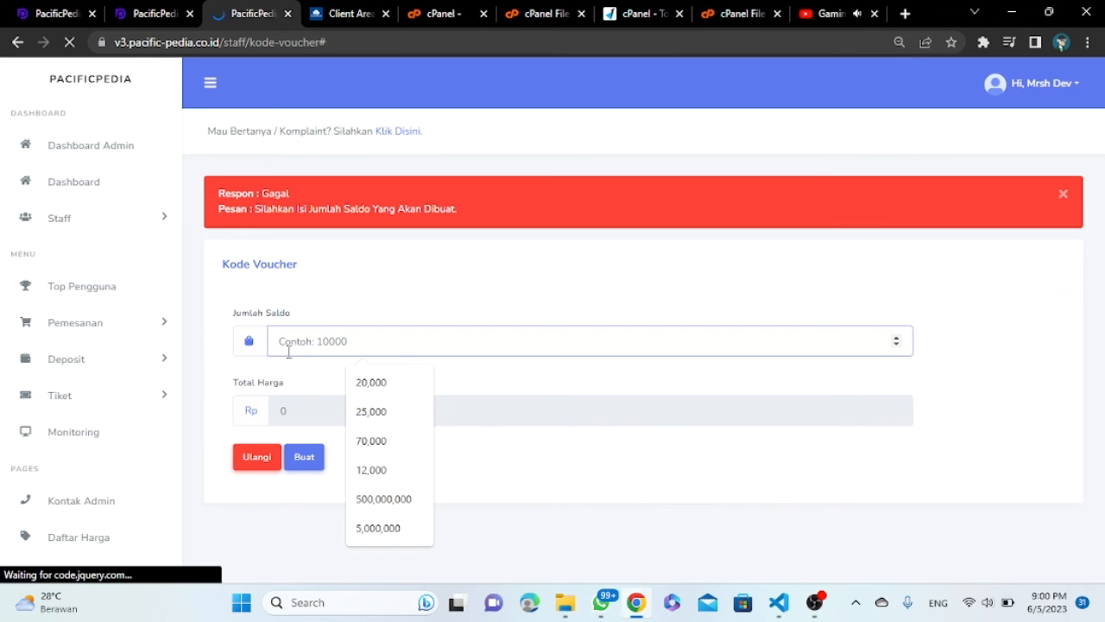
{"action": "type", "text": "-888"}
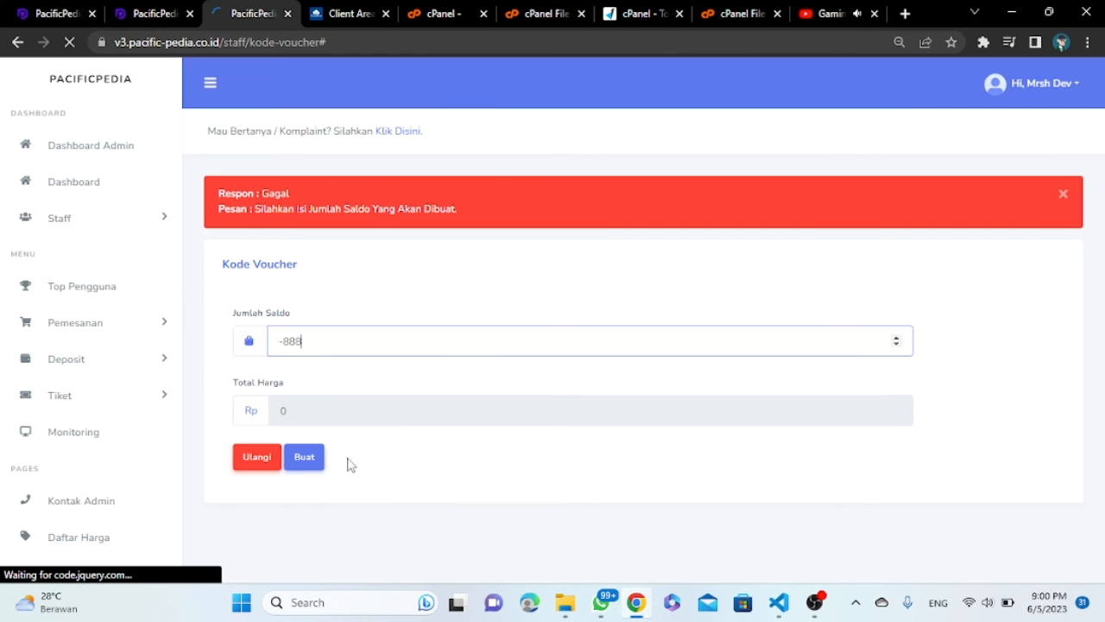
{"action": "left_click", "coordinate": [303, 456]}
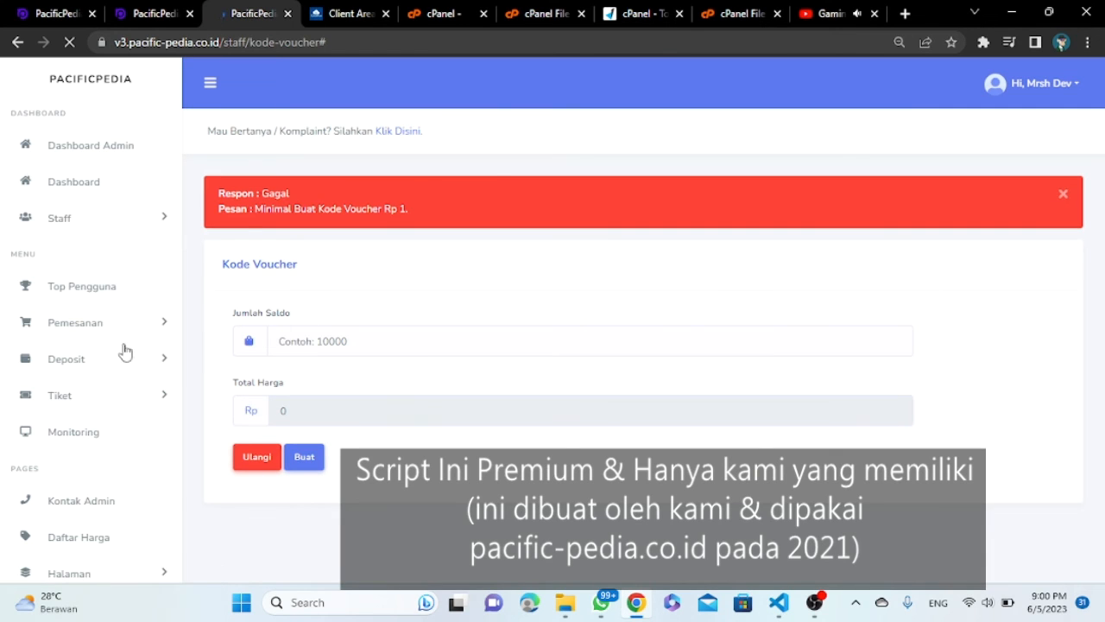
Step: Check Riwayat Voucher under Staff, return to Dashboard and bring OBS Studio forward
{"action": "left_click", "coordinate": [58, 217]}
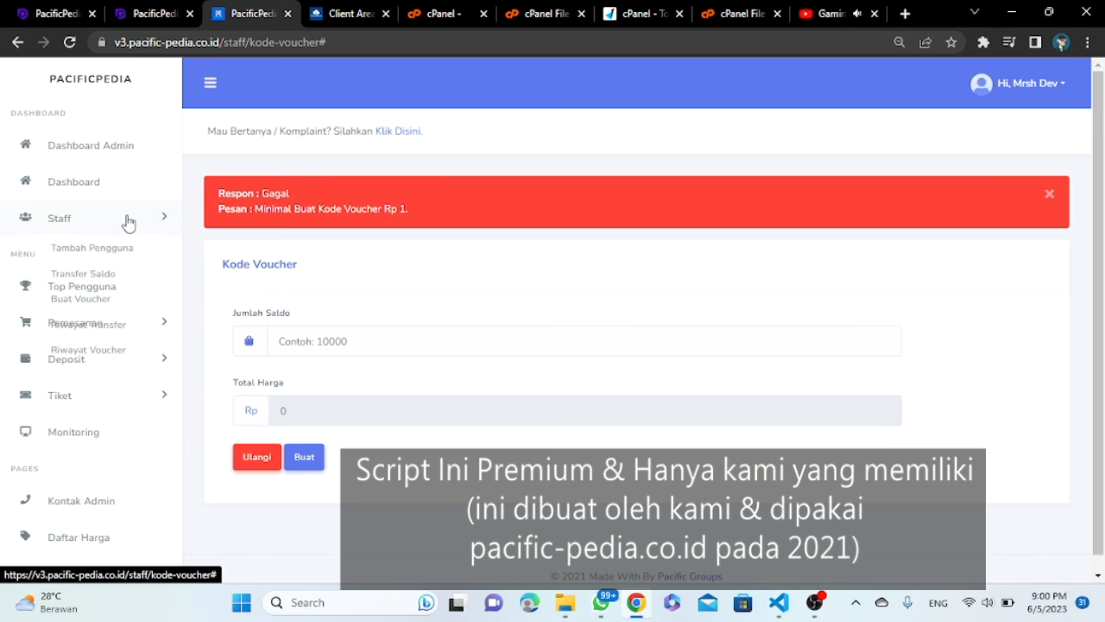
{"action": "left_click", "coordinate": [60, 218]}
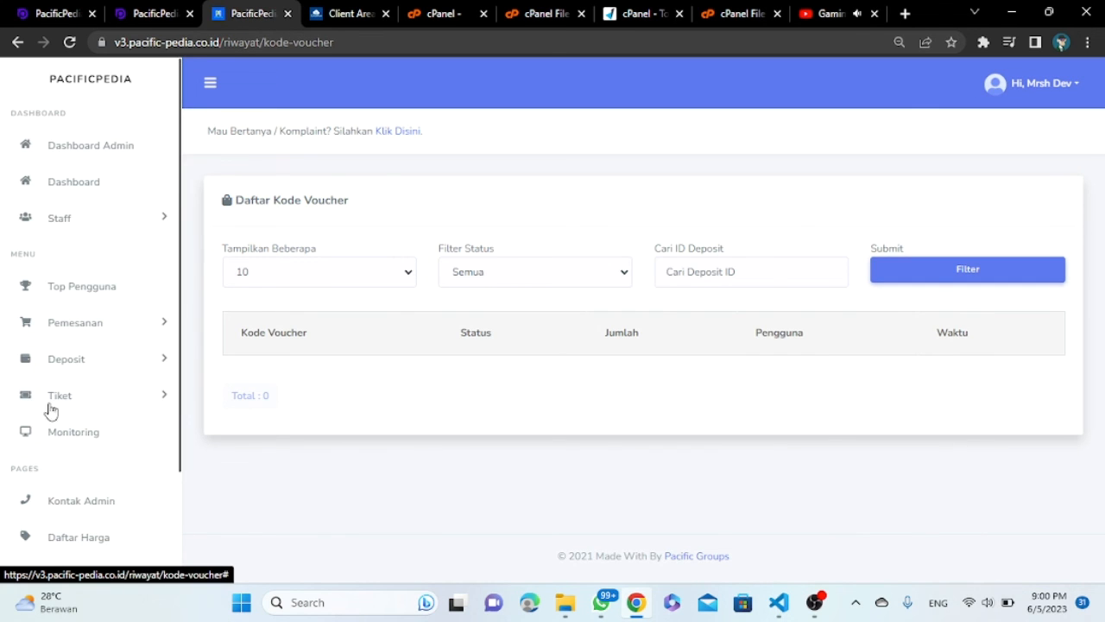
{"action": "left_click", "coordinate": [72, 182]}
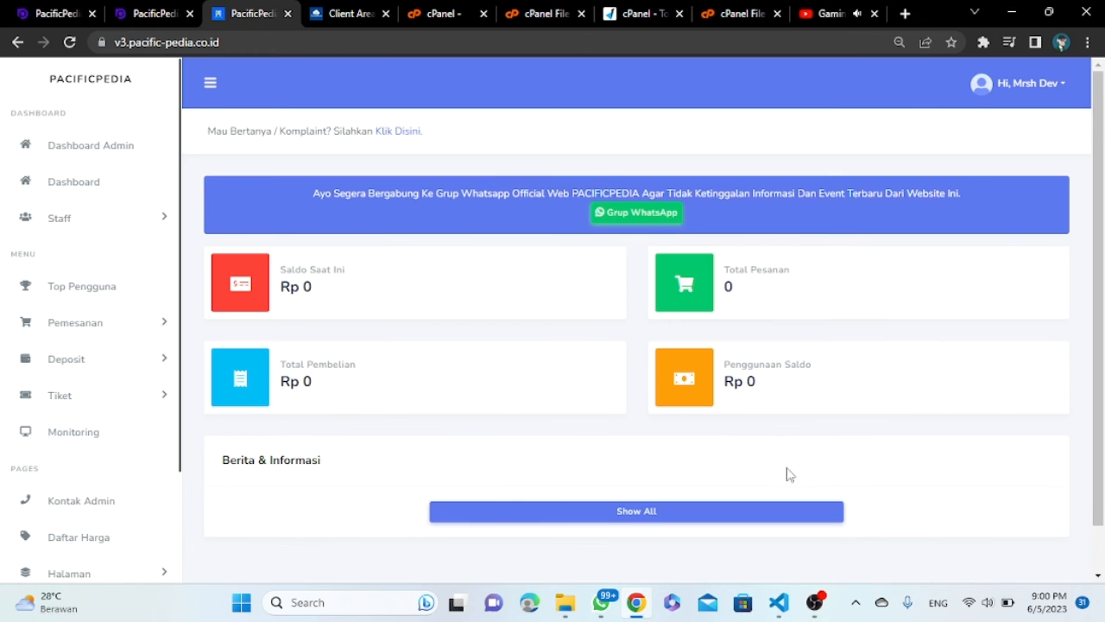
{"action": "left_click", "coordinate": [813, 602]}
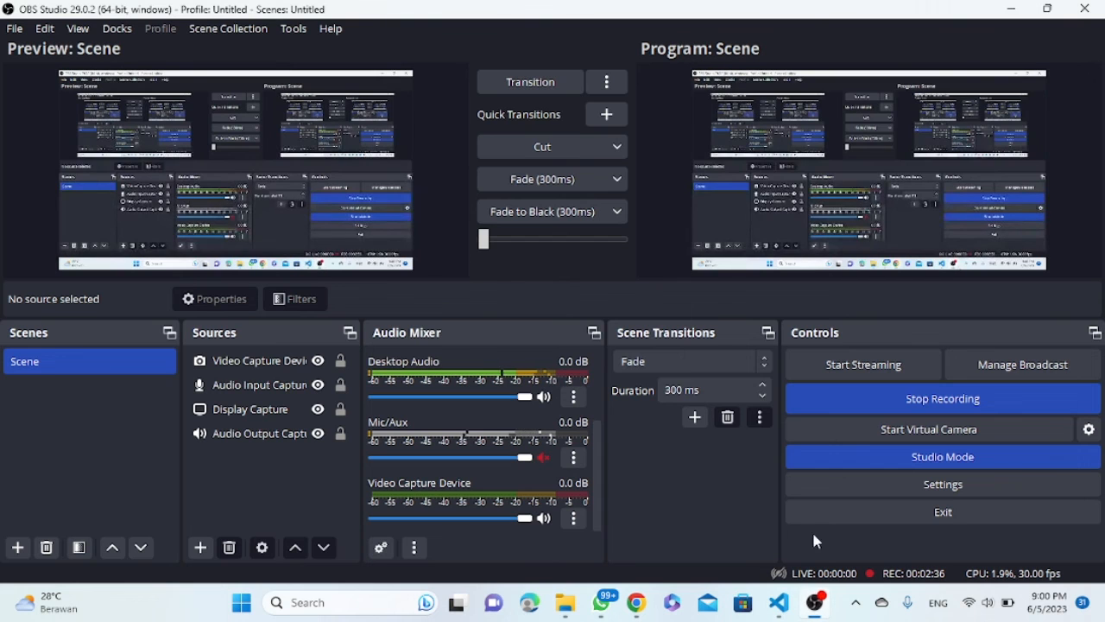